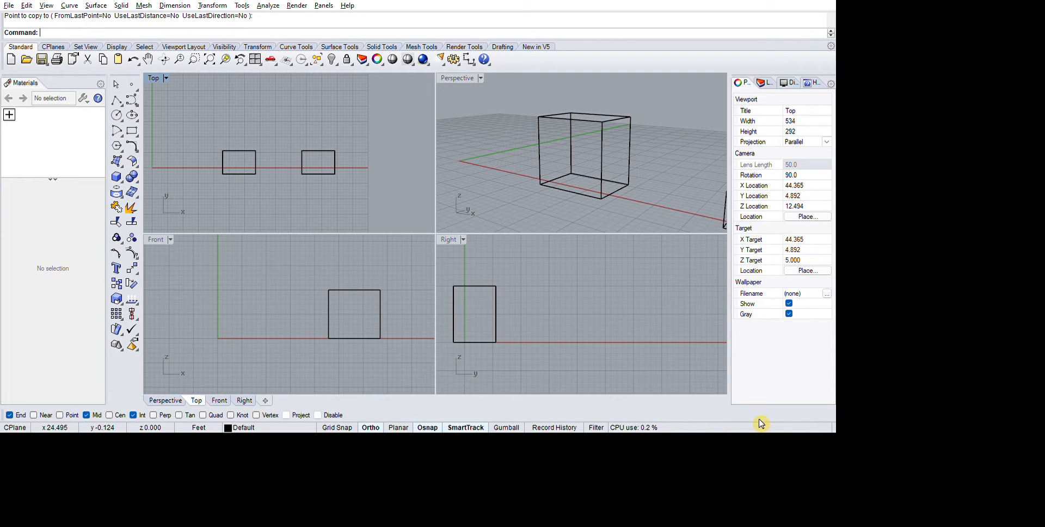
mouse_move(472, 243)
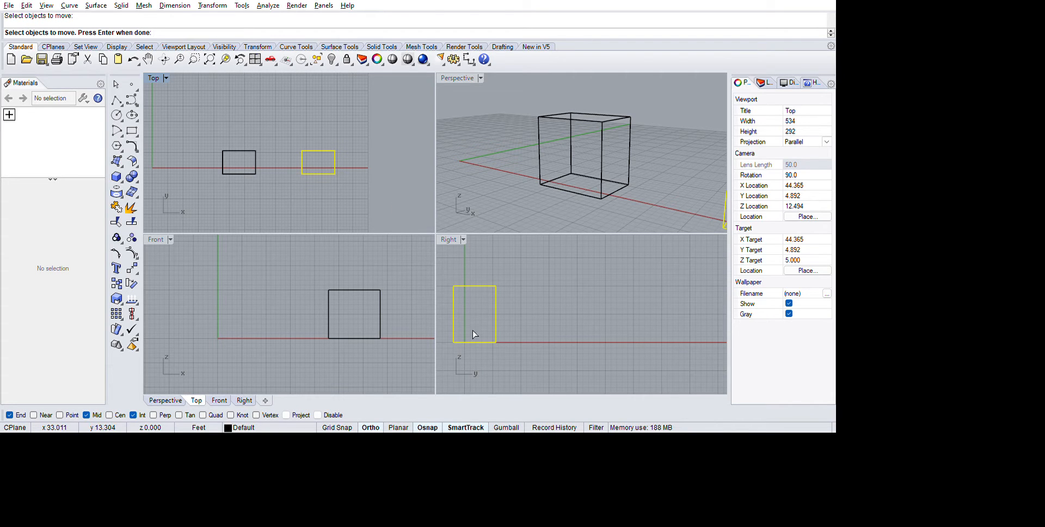
mouse_move(508, 415)
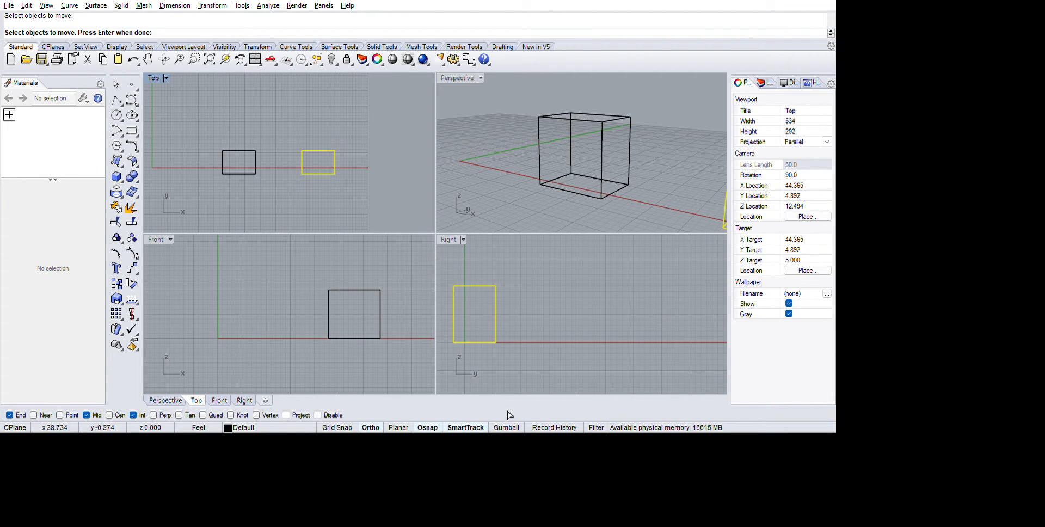
mouse_move(570, 418)
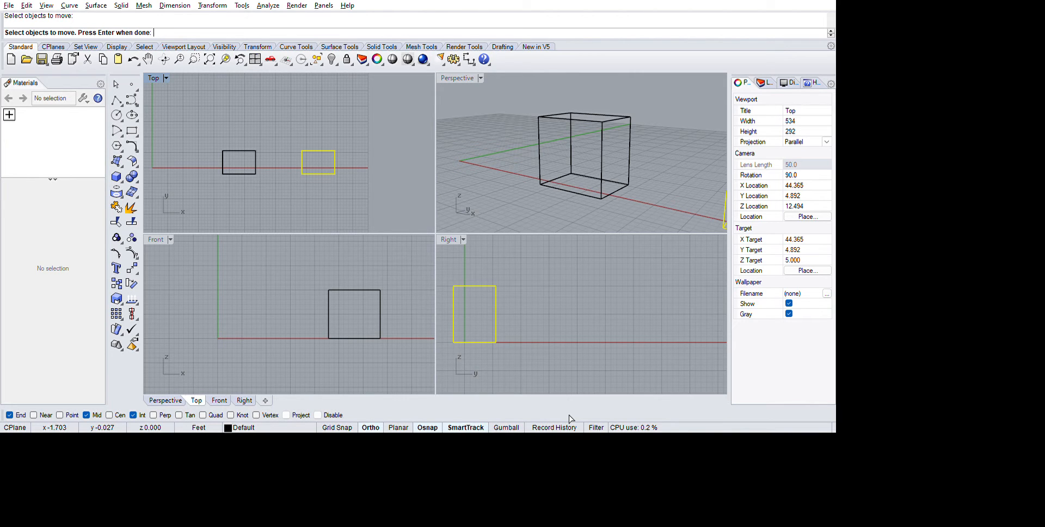
mouse_move(687, 407)
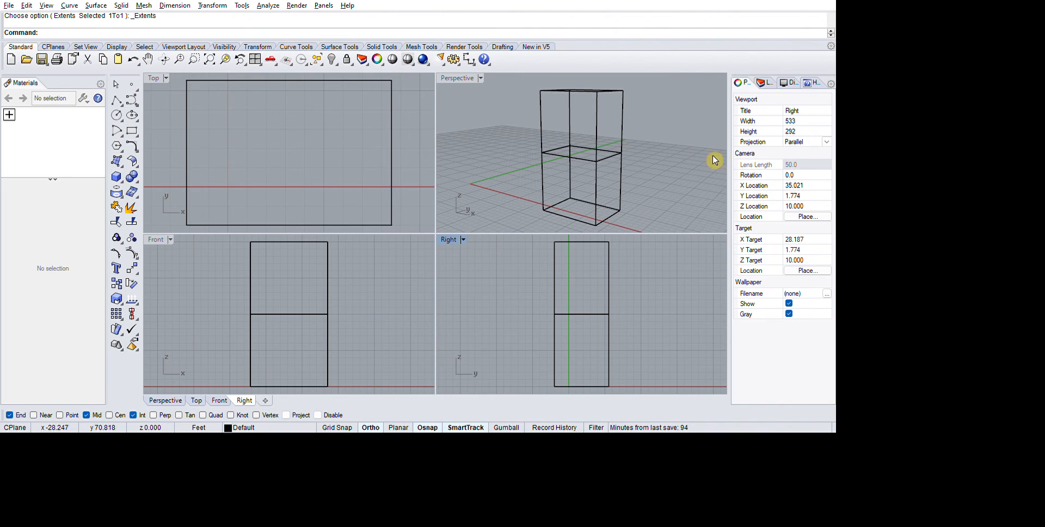
mouse_move(645, 220)
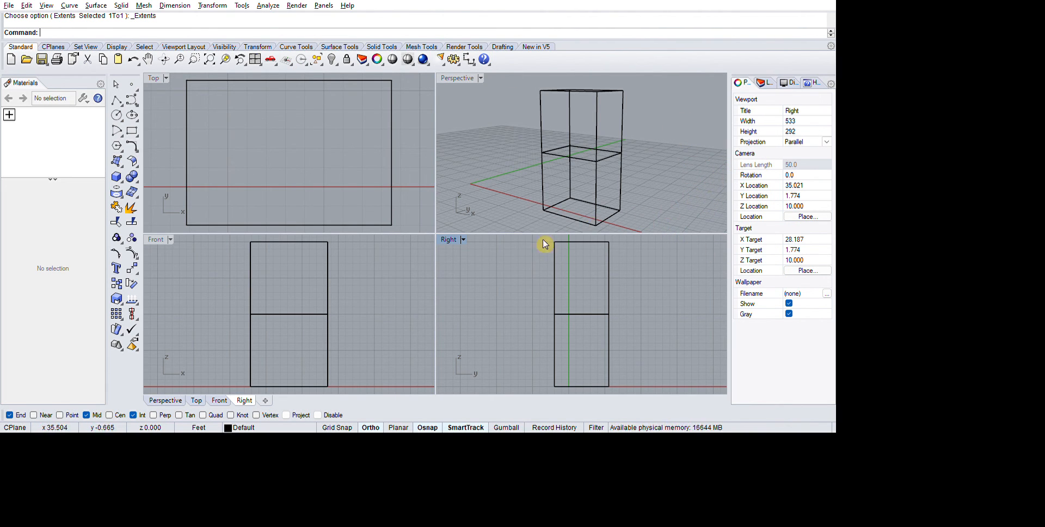
mouse_move(785, 328)
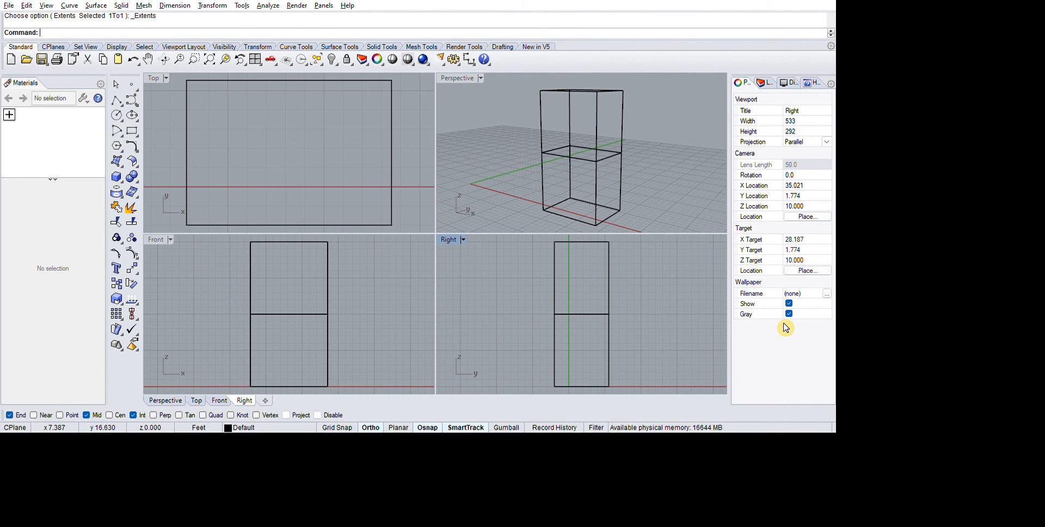